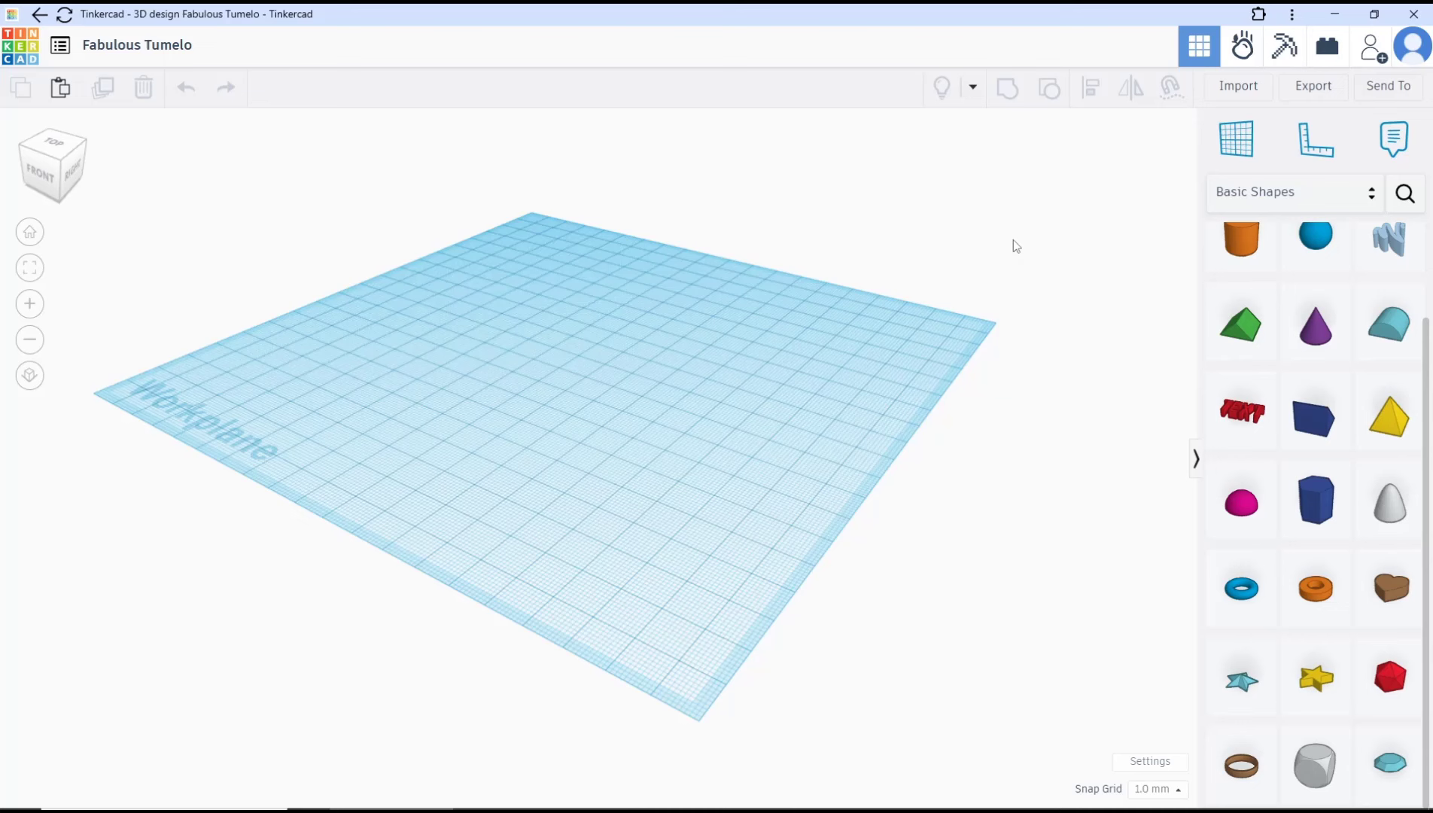
pyautogui.moveTo(665, 361)
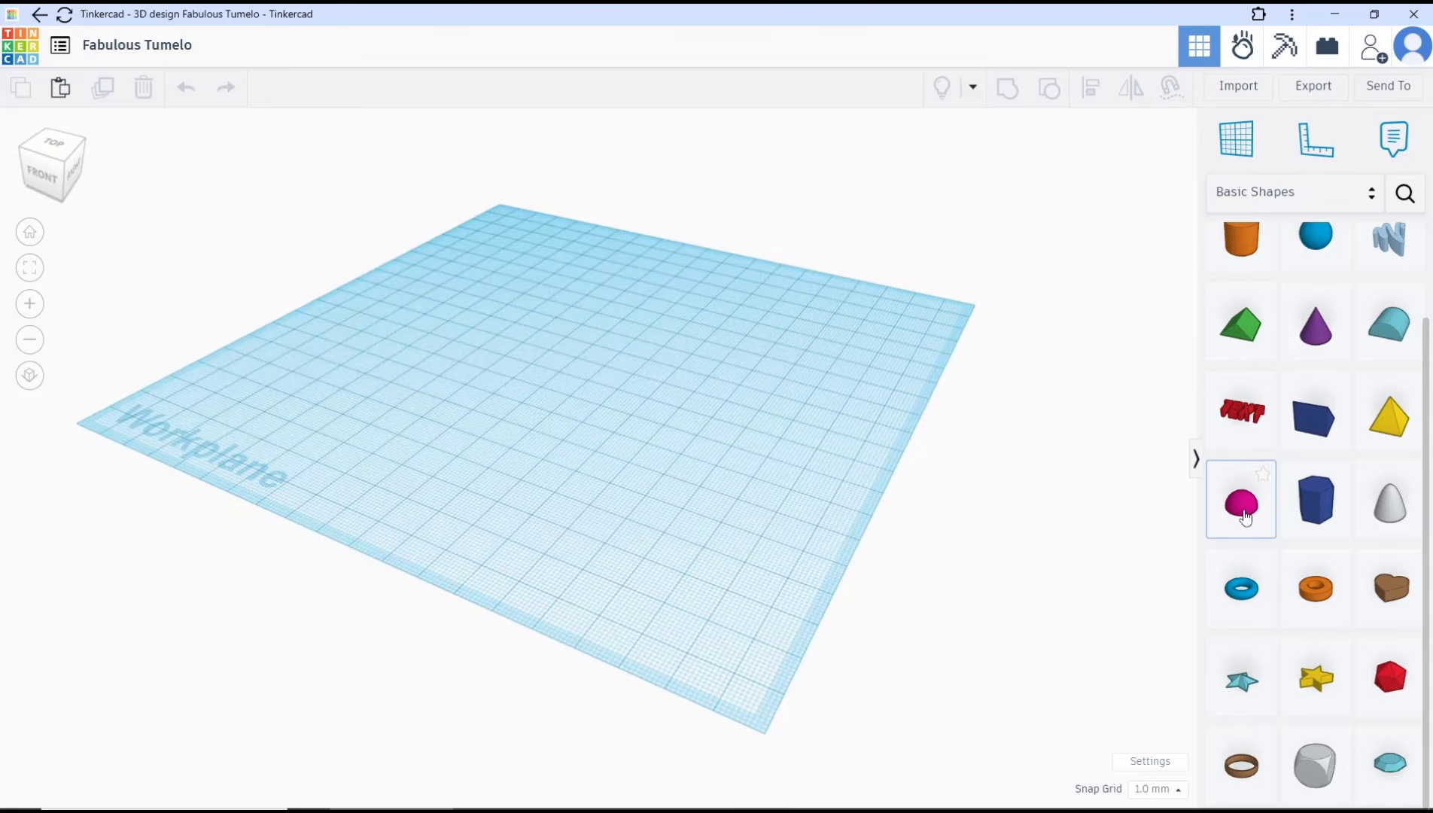
# Place a pink half sphere from Basic Shapes onto the middle of the workplane.
pyautogui.click(1240, 500)
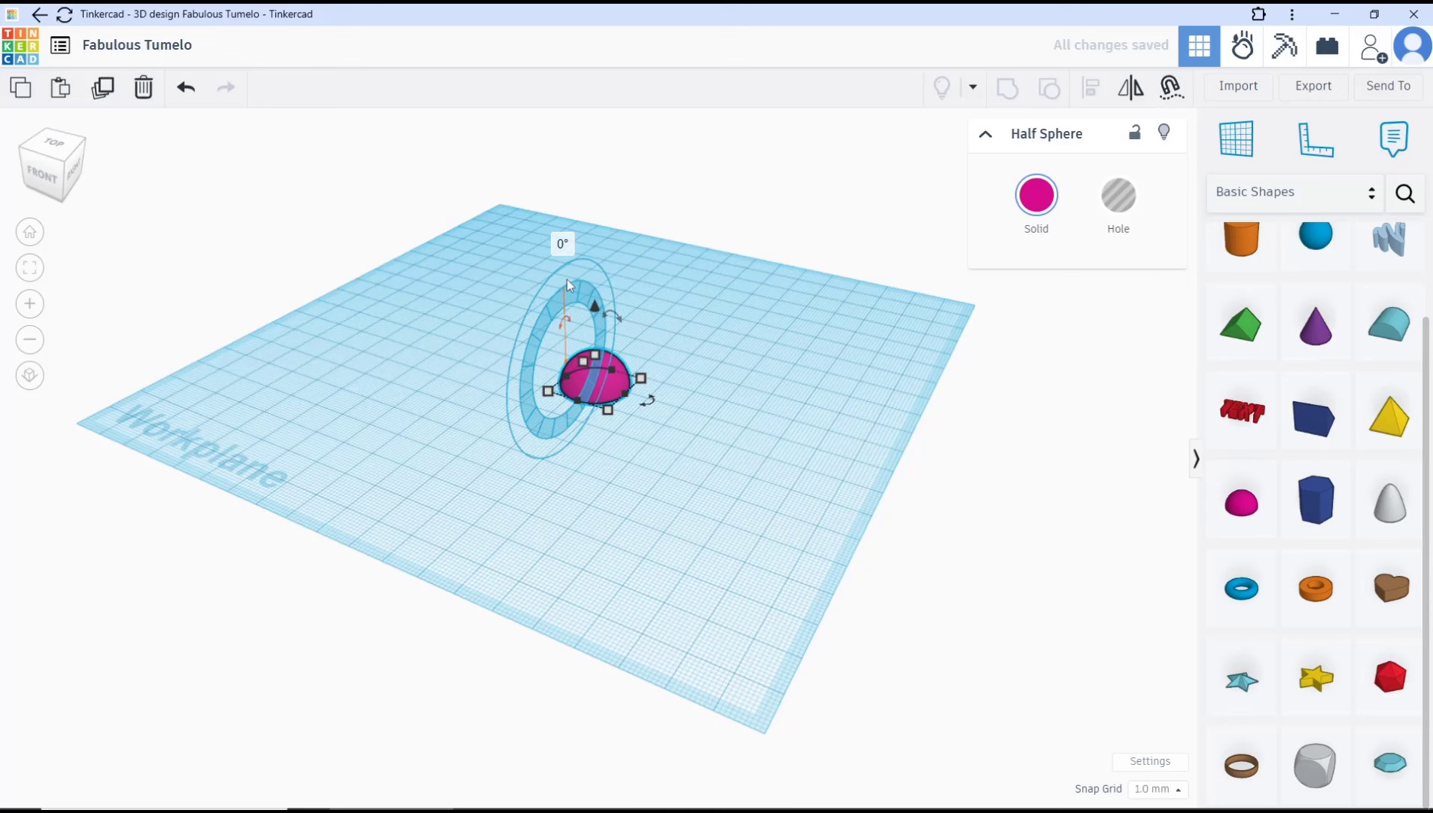
pyautogui.click(561, 244)
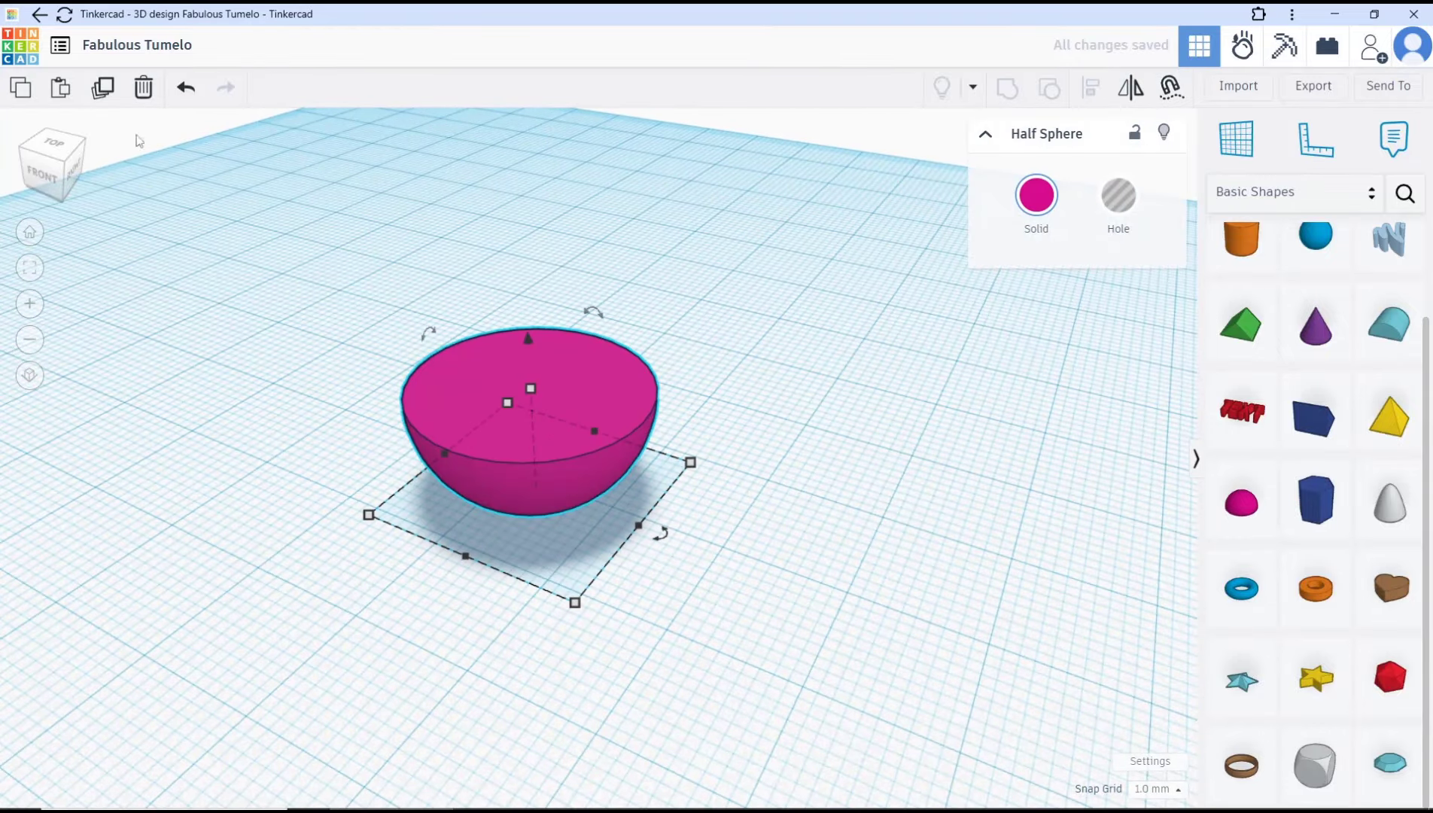
pyautogui.moveTo(689, 371)
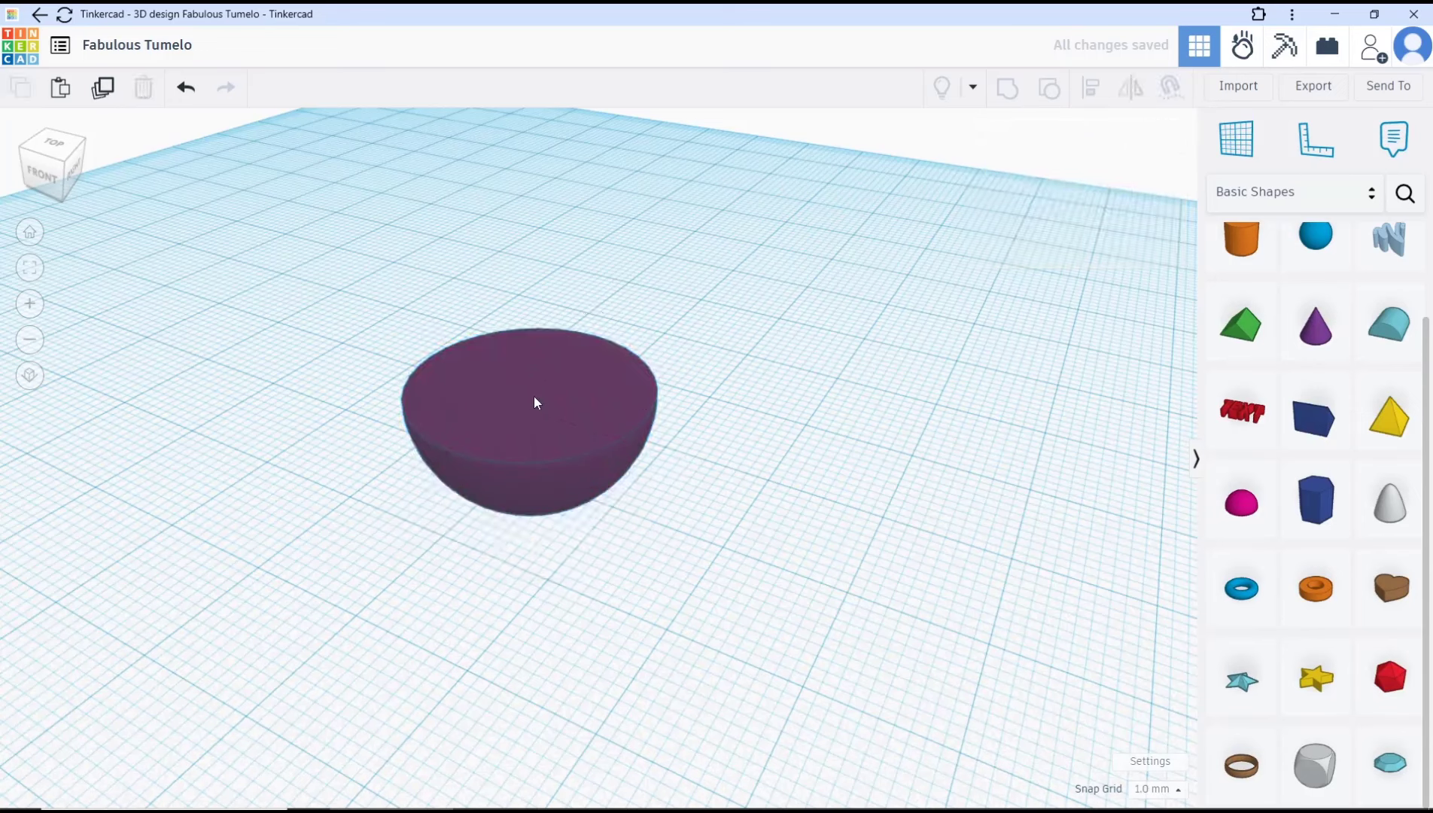
# Select the half sphere so it can be duplicated into a hole.
pyautogui.click(535, 402)
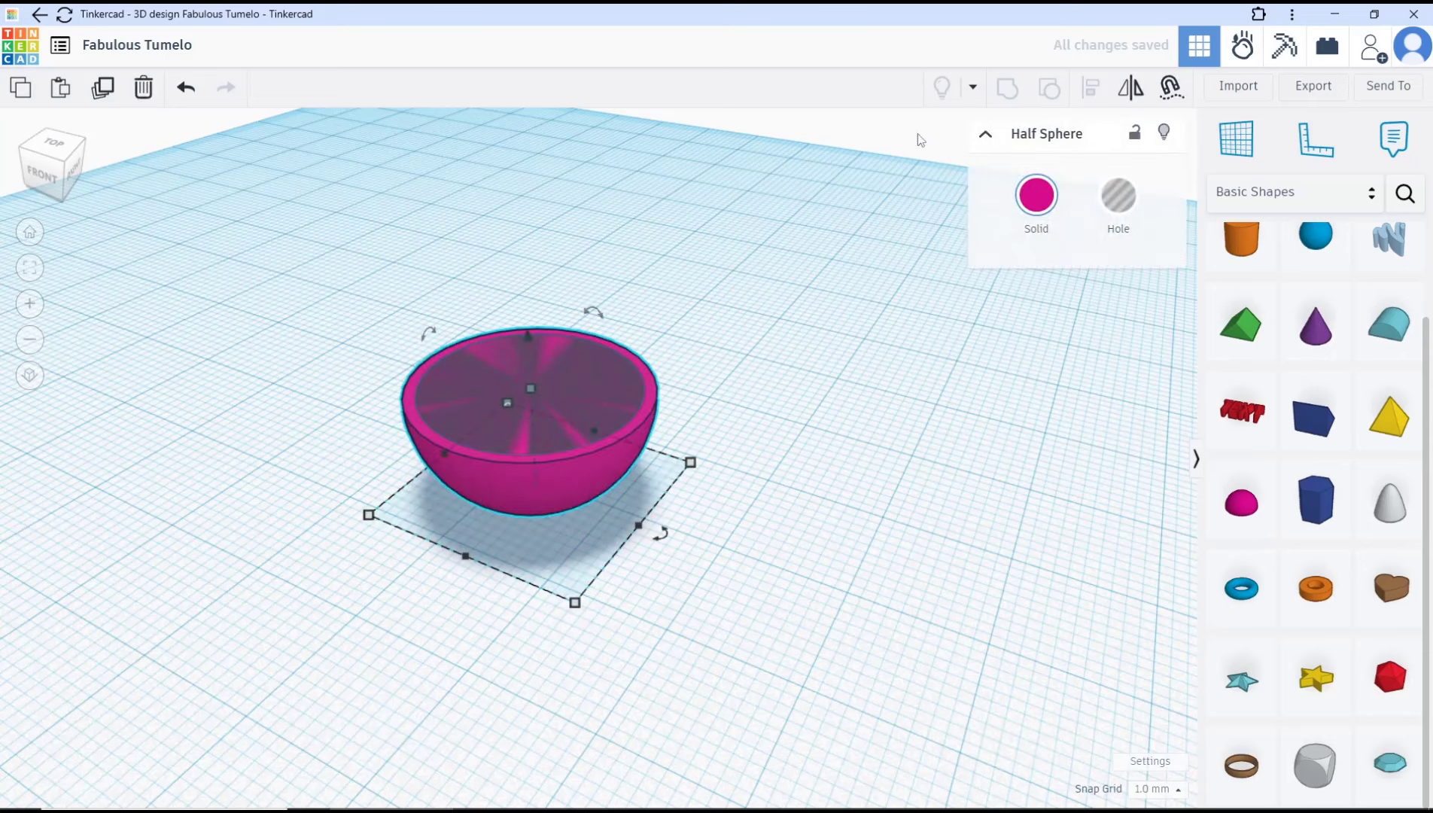
pyautogui.moveTo(1164, 134)
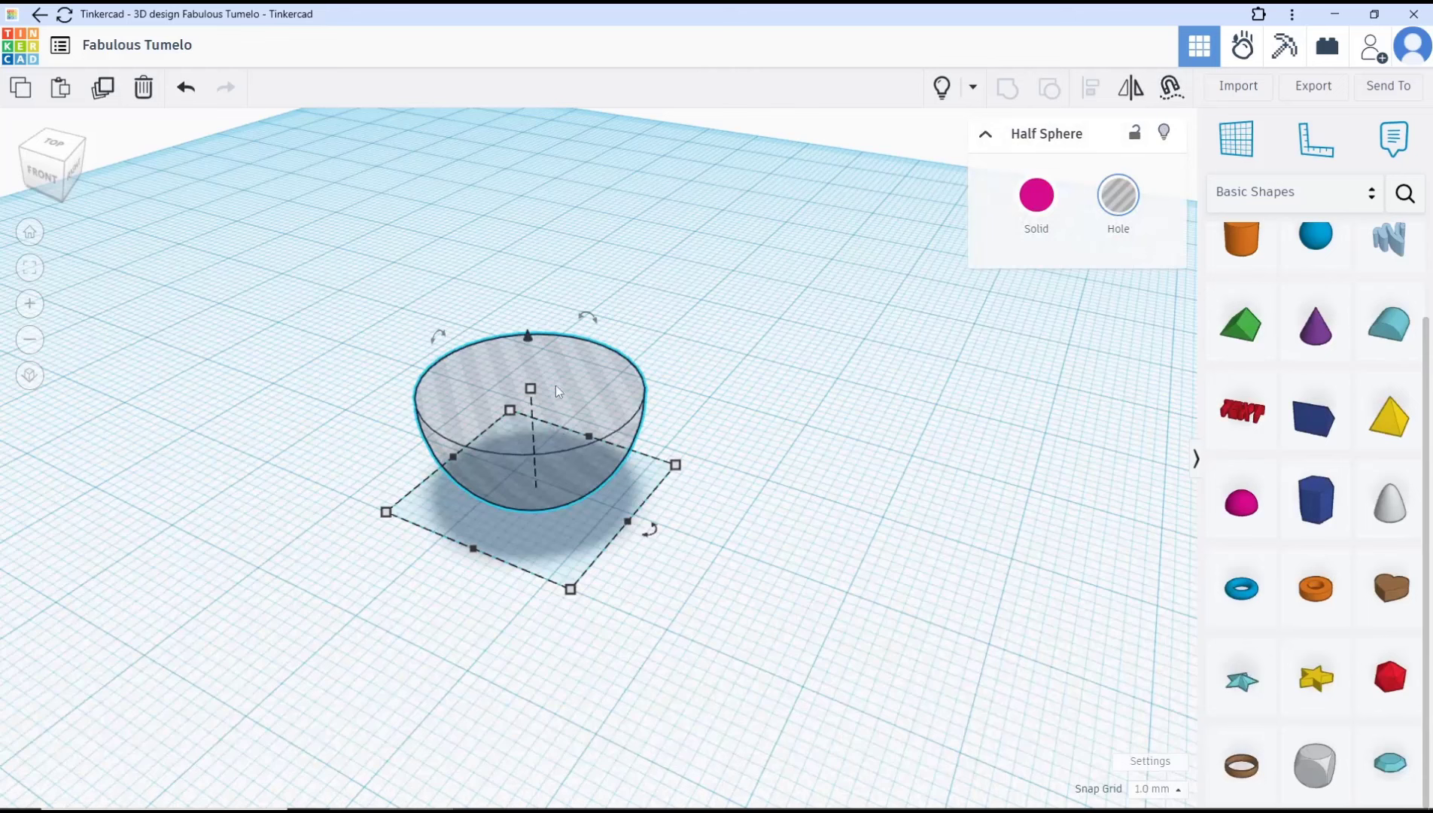
pyautogui.moveTo(1314, 139)
pyautogui.write('1')
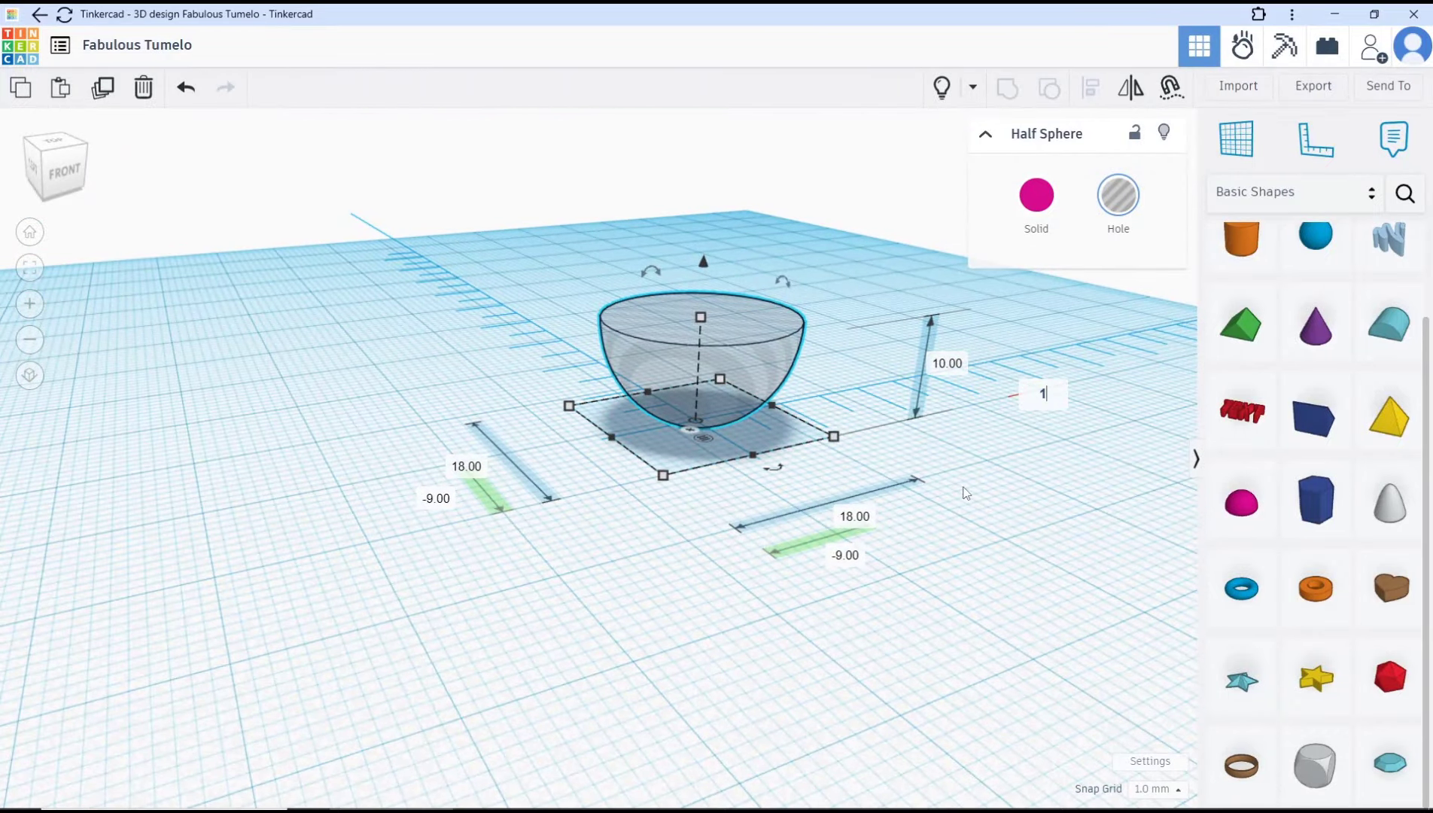
# Raise the hole half sphere to 1 mm so it hollows the pink bowl.
pyautogui.press('Return')
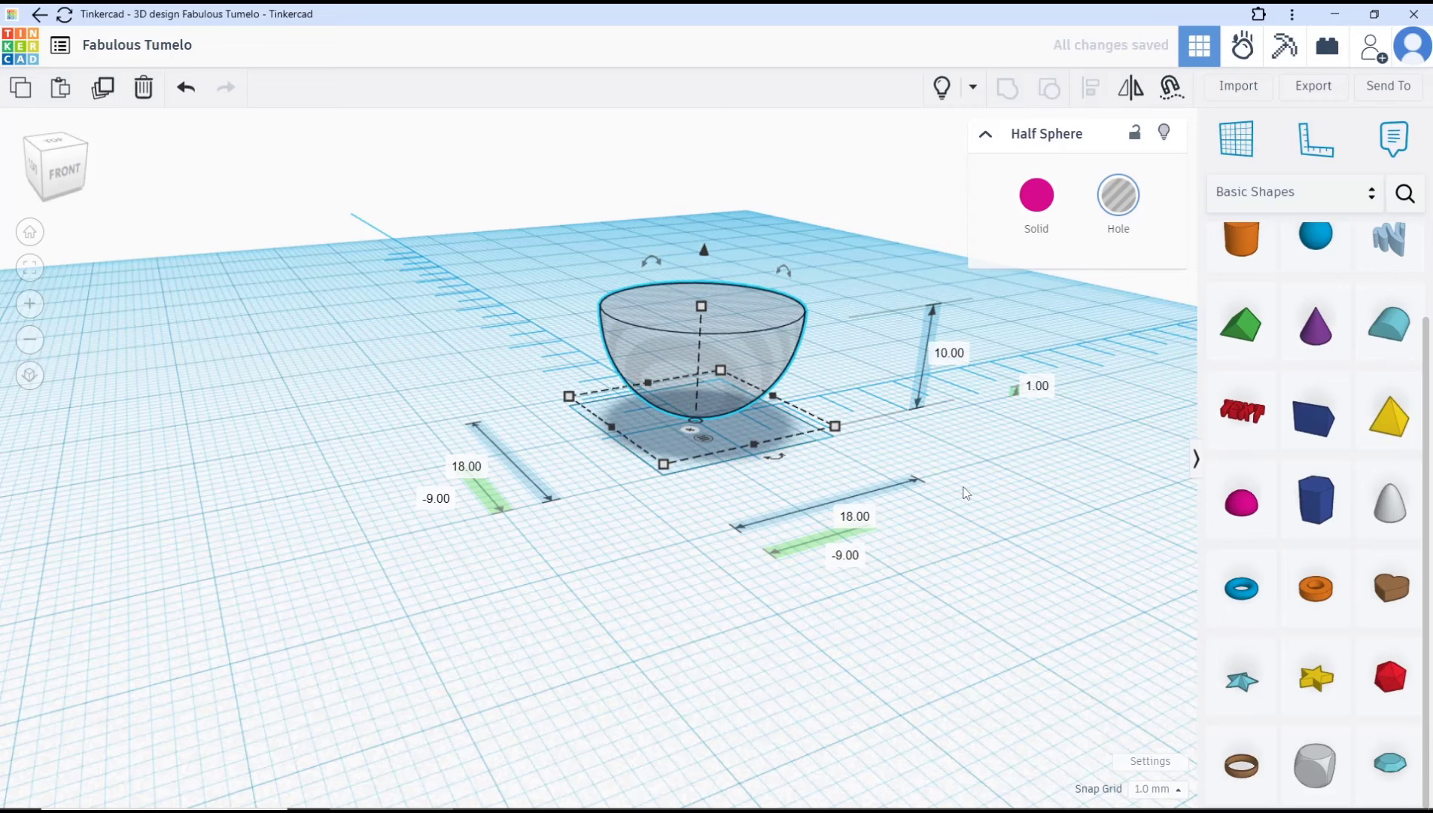
pyautogui.click(927, 258)
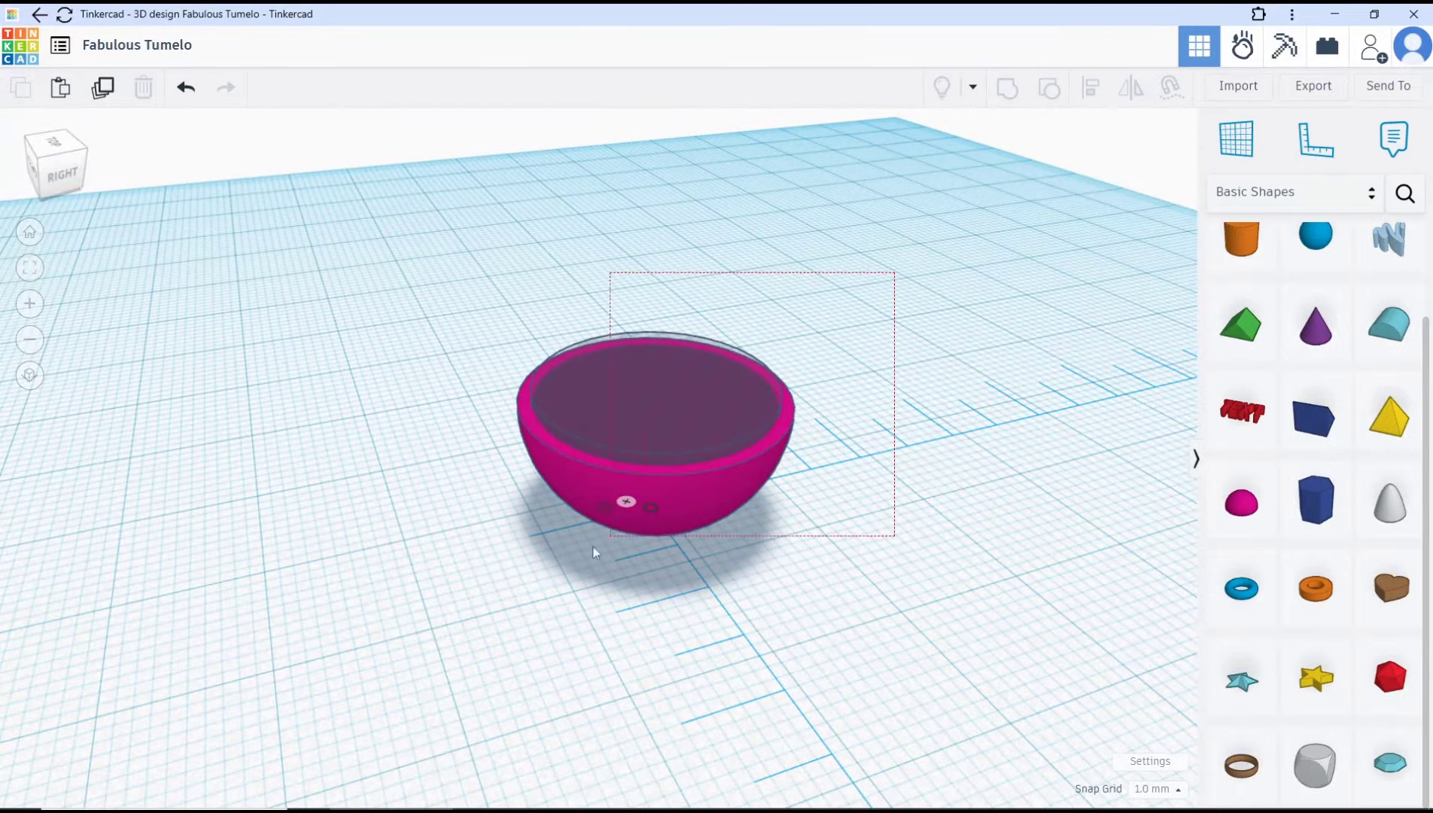
# Stretch the bowl and its hole into a hollow boat hull about 86 mm long.
pyautogui.click(654, 429)
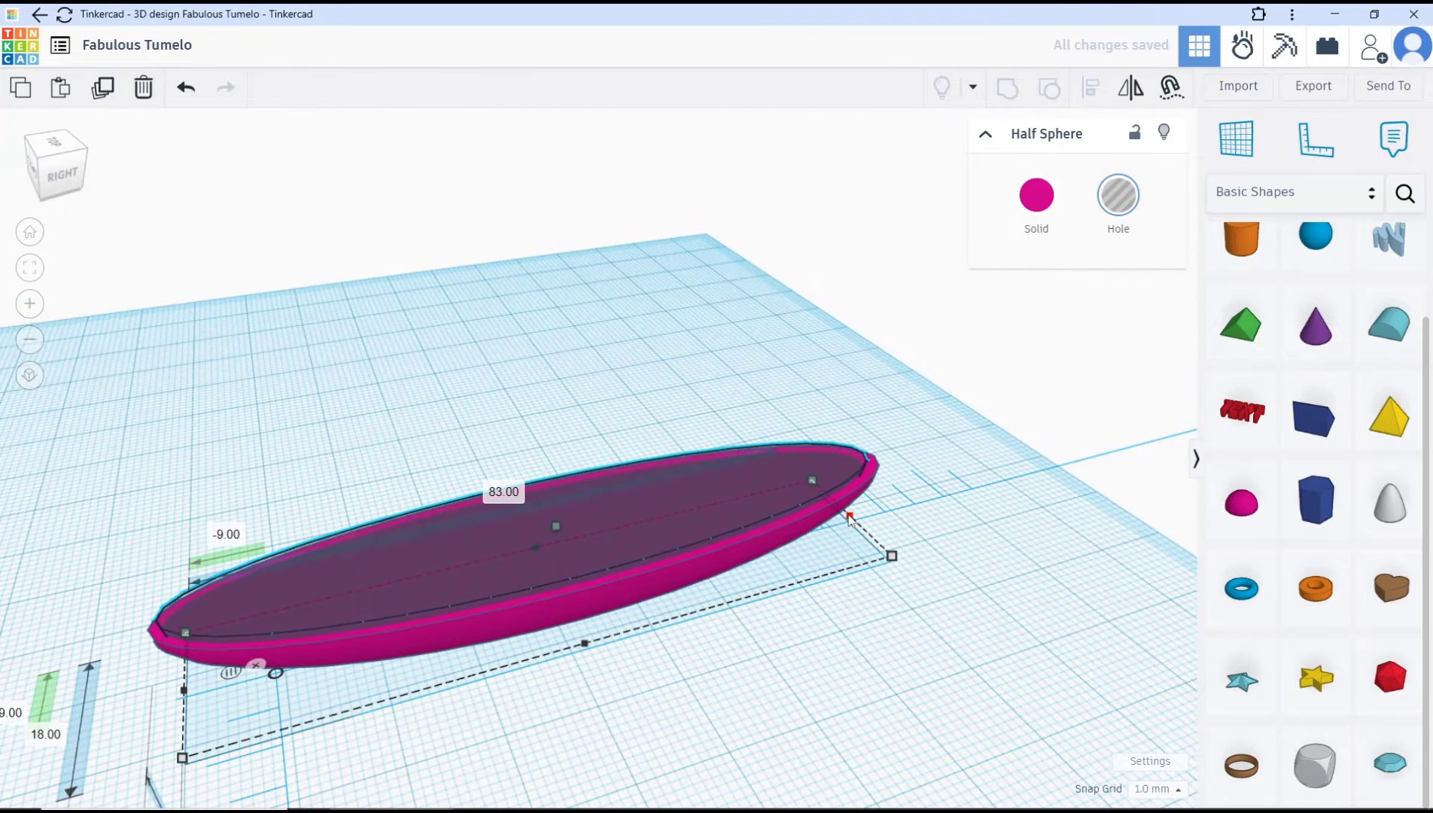
pyautogui.click(776, 609)
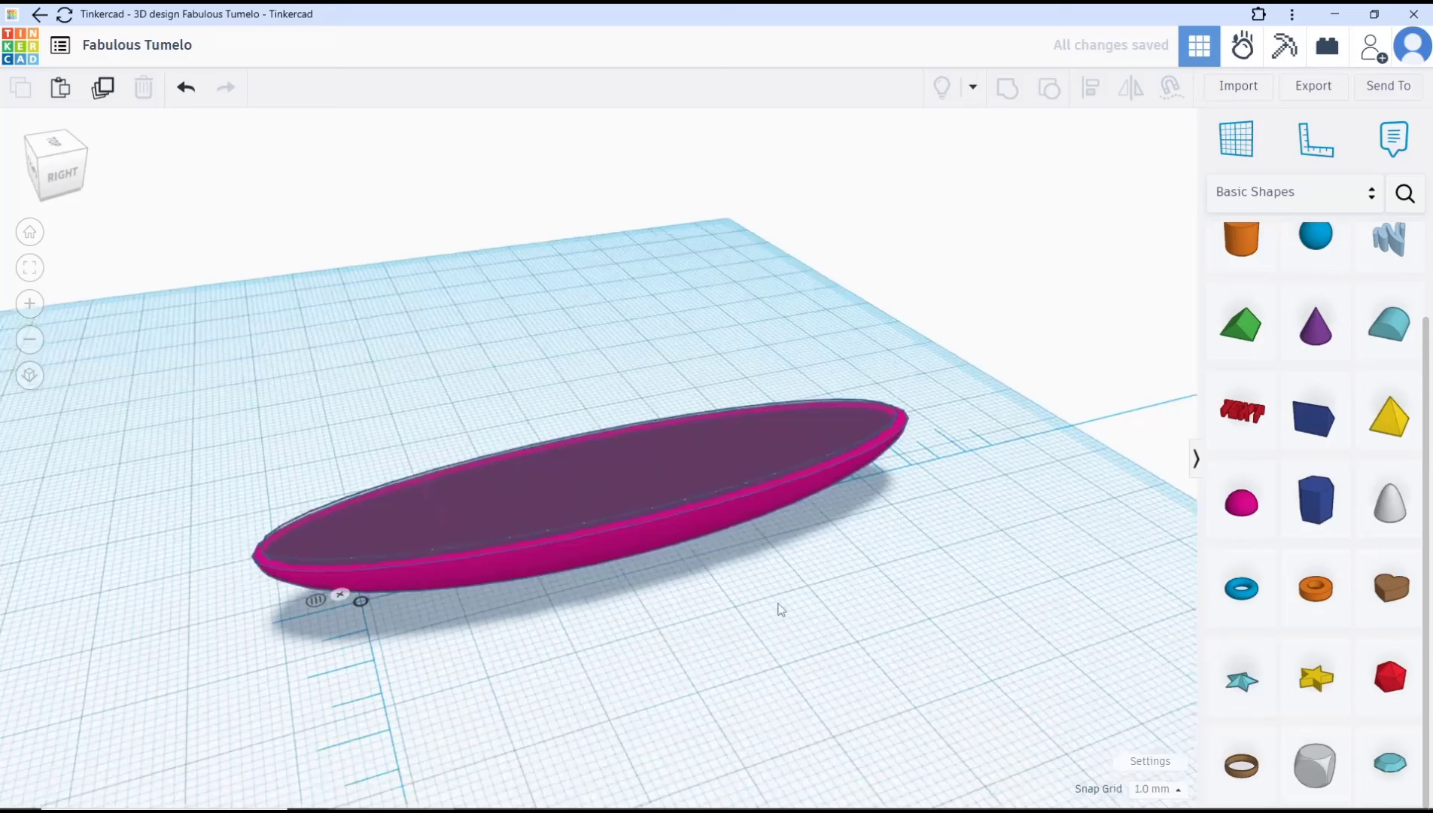
pyautogui.click(585, 494)
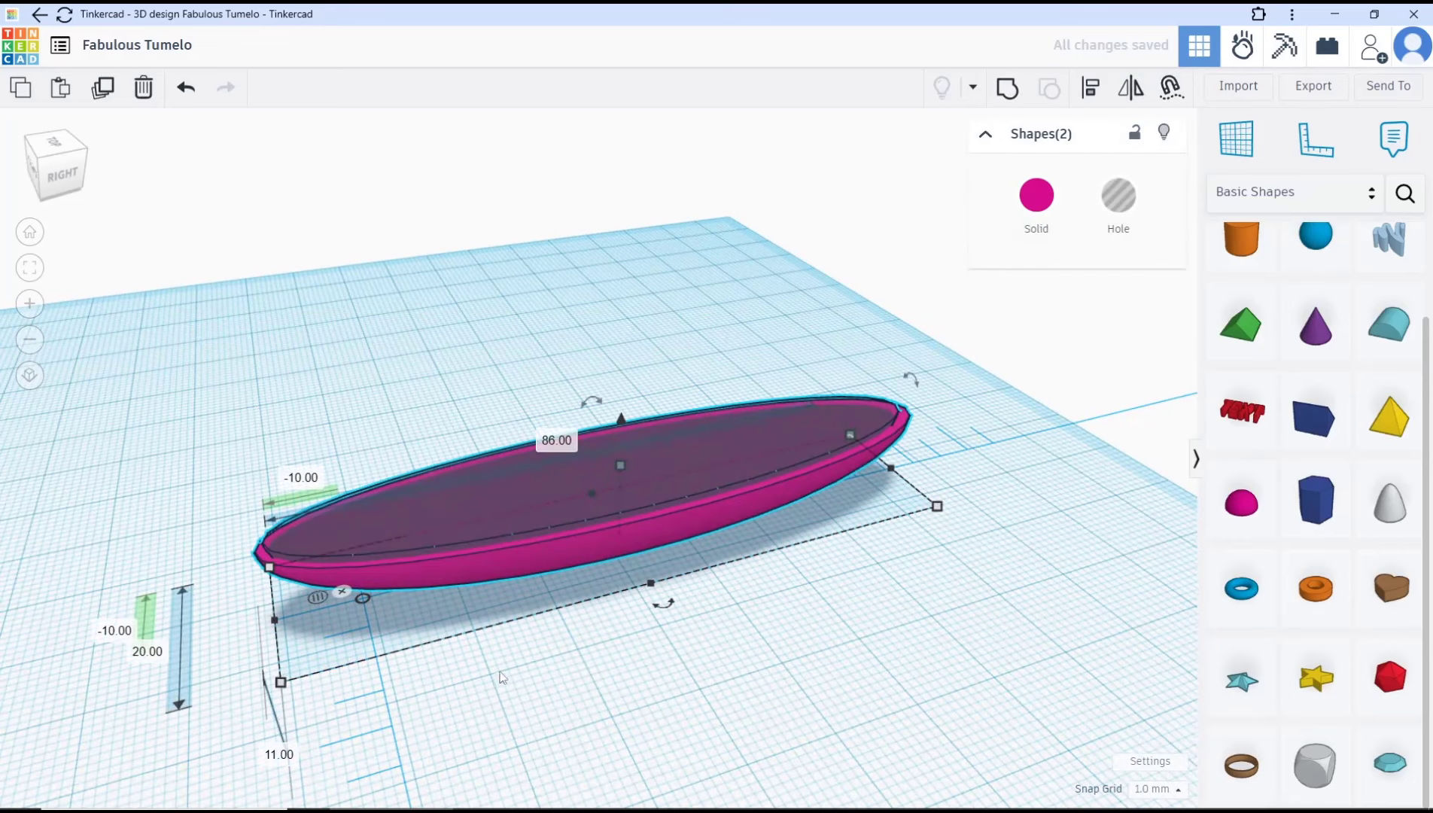